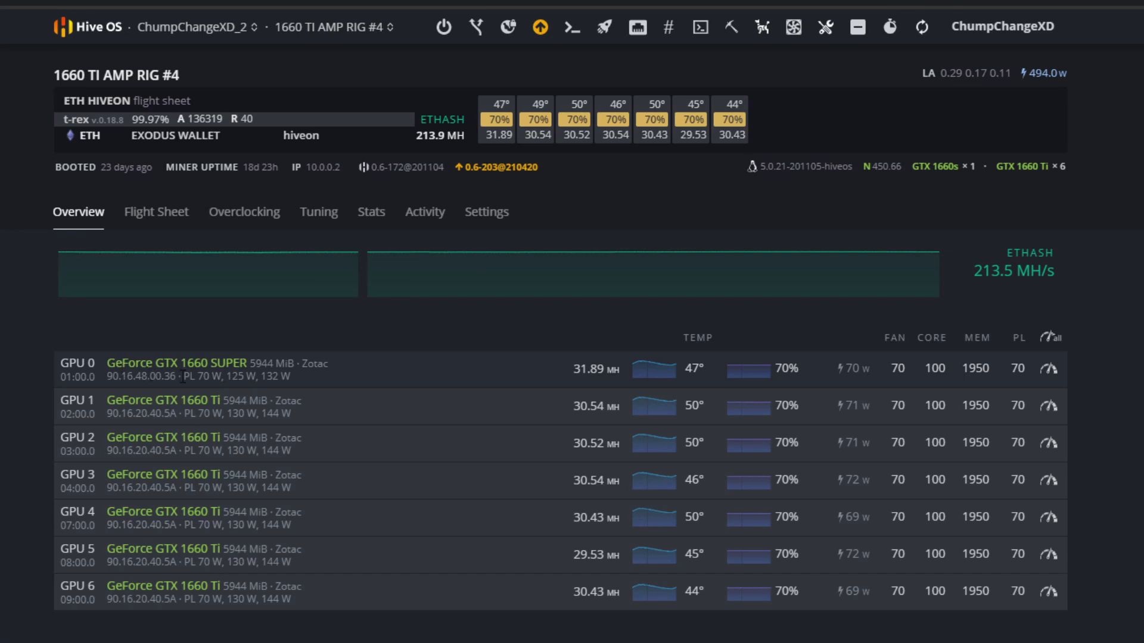
mouse_move(214, 360)
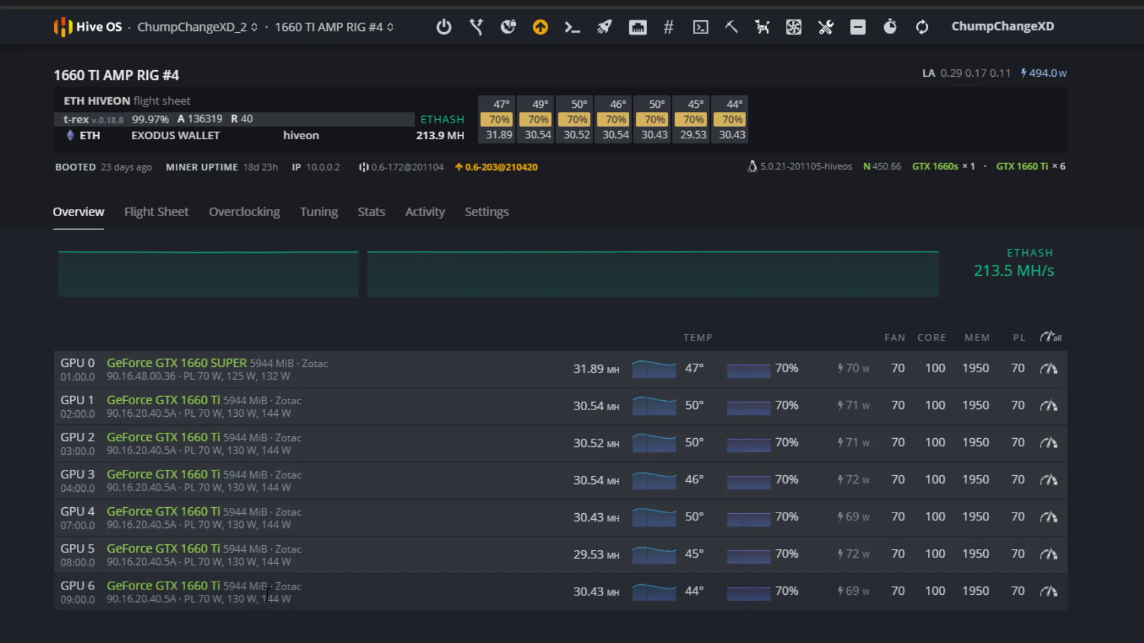
mouse_move(576, 403)
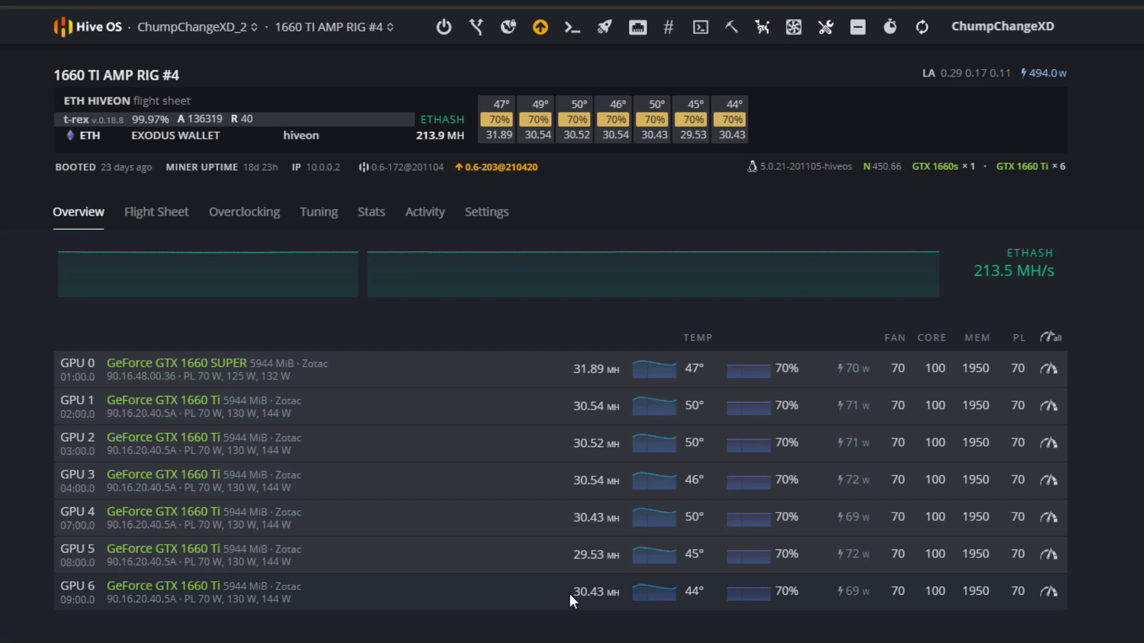
mouse_move(1110, 398)
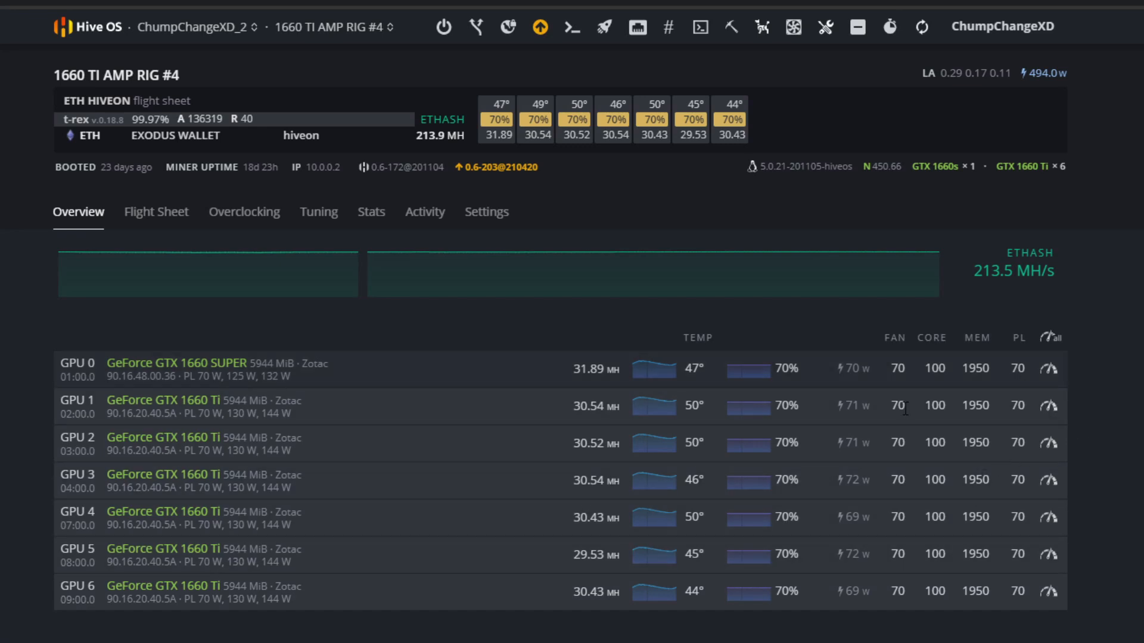
mouse_move(859, 464)
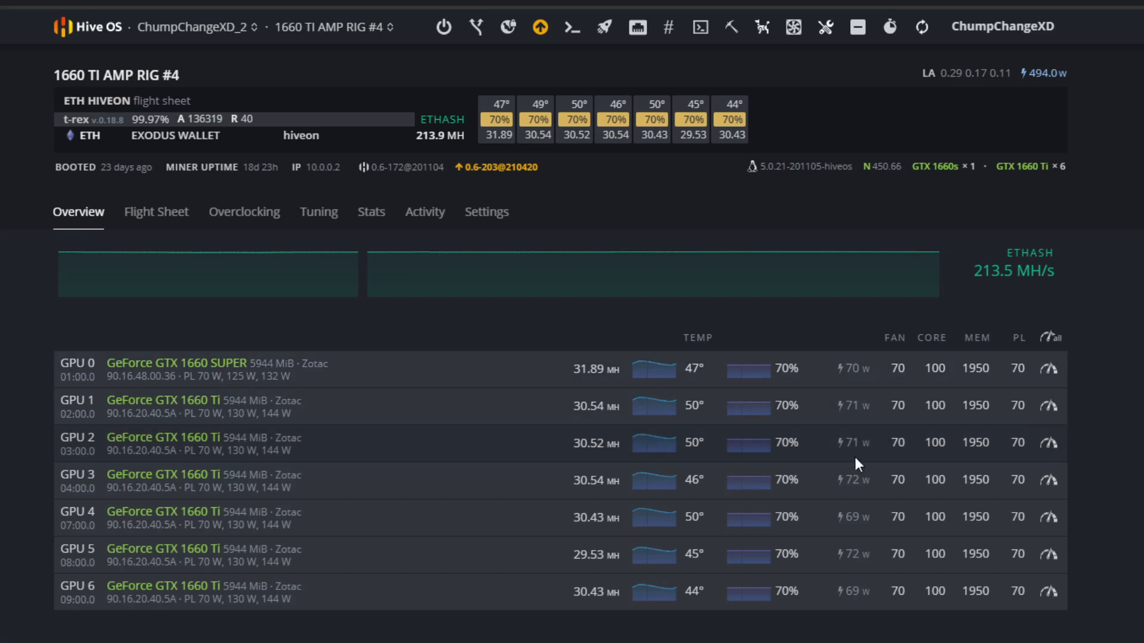
mouse_move(934, 363)
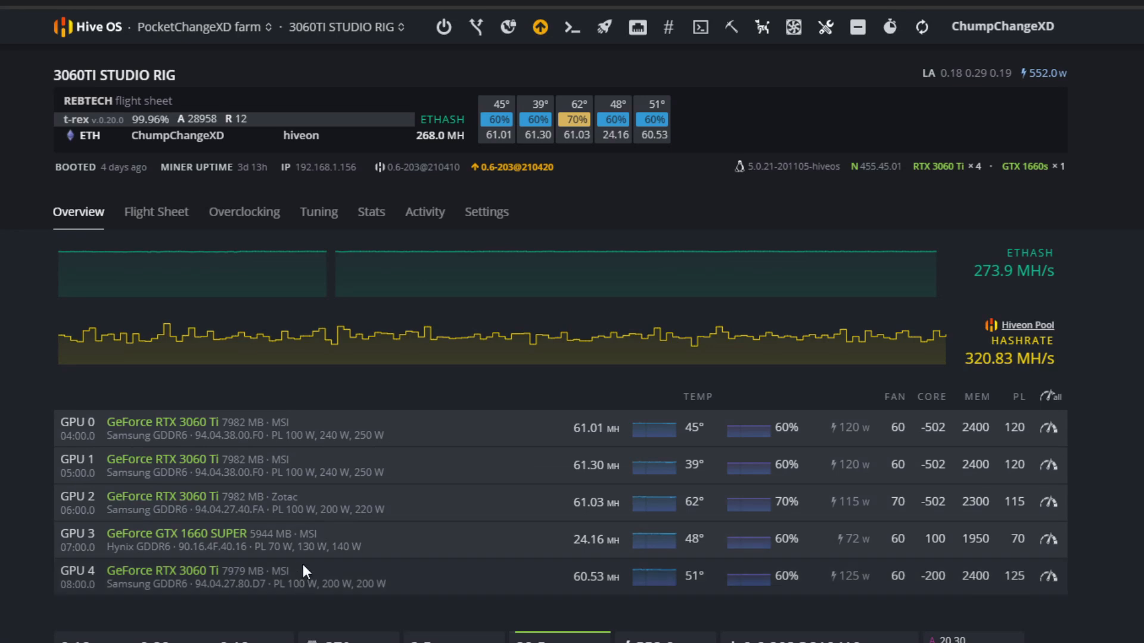
mouse_move(329, 545)
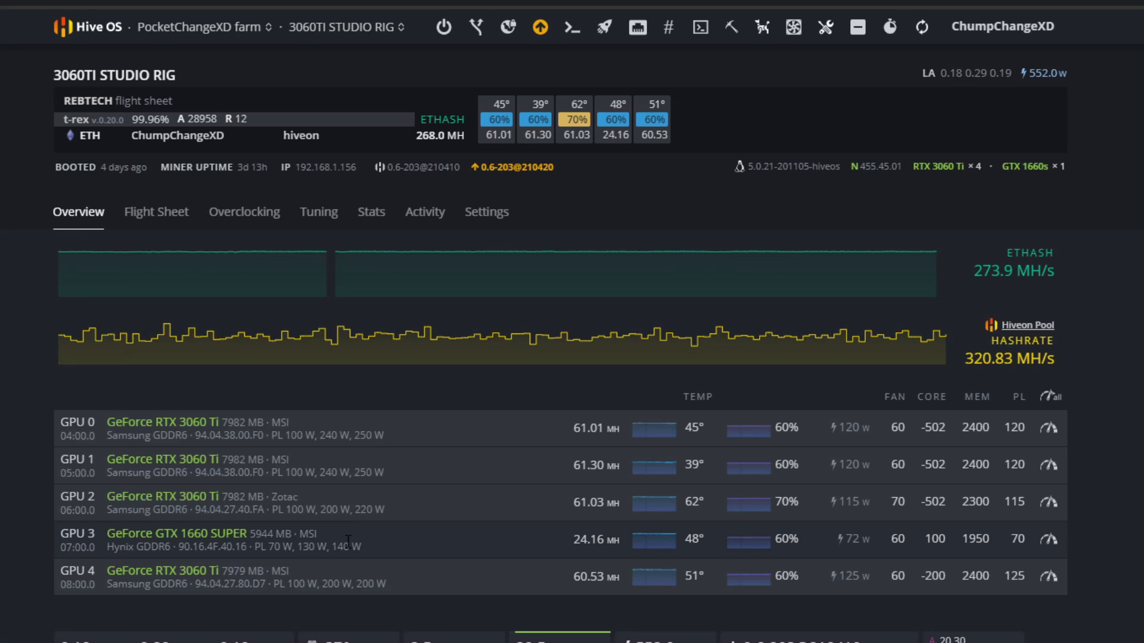
mouse_move(467, 558)
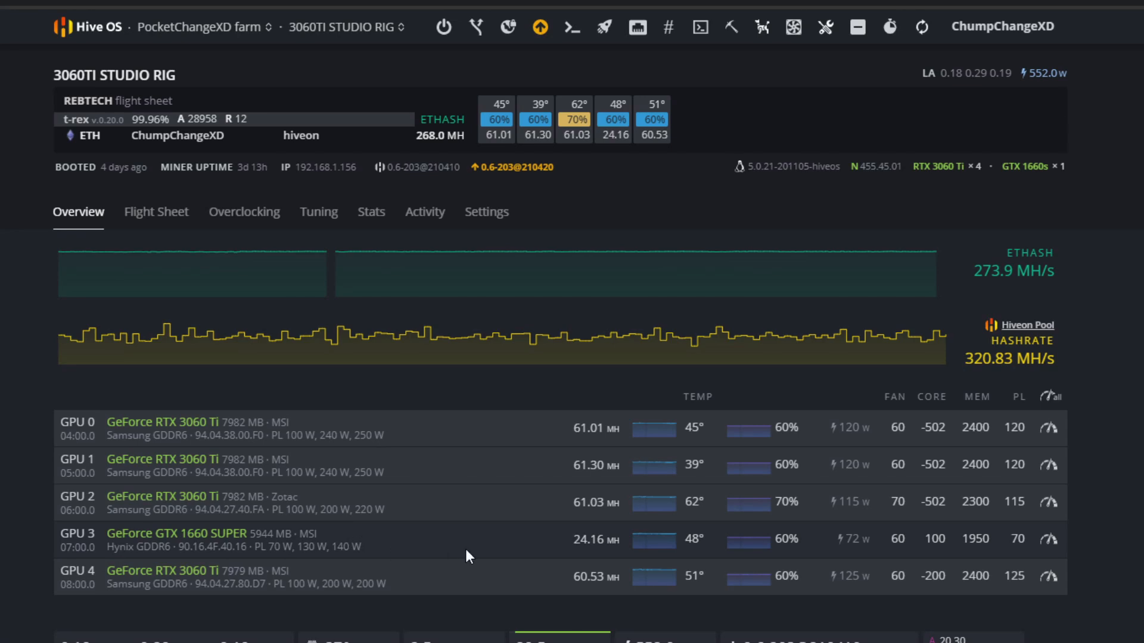
mouse_move(582, 546)
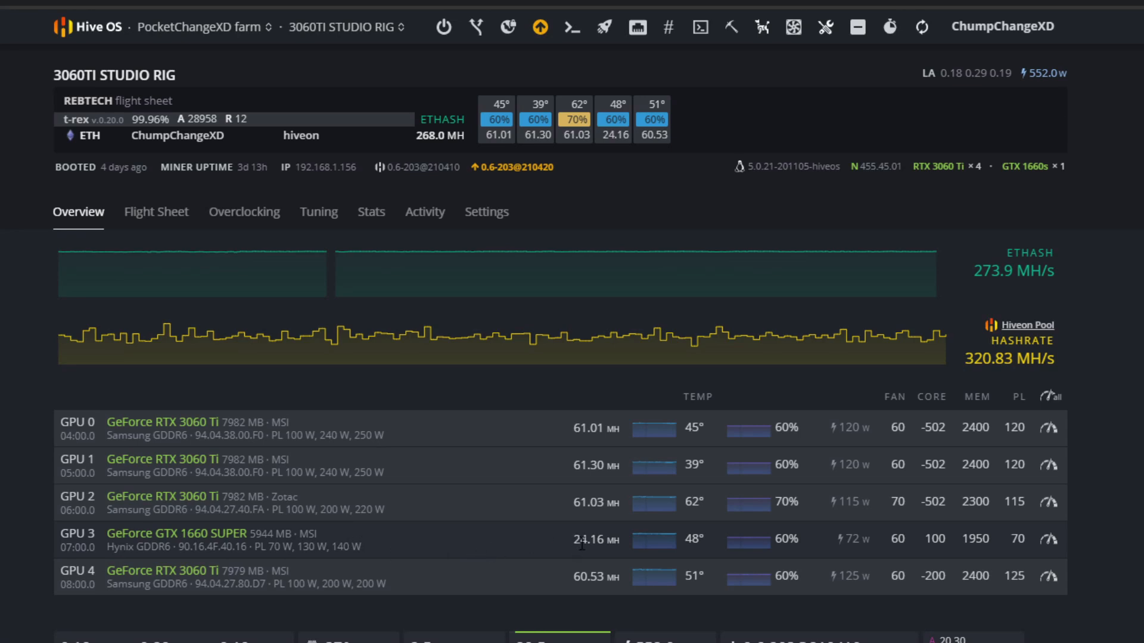
mouse_move(629, 544)
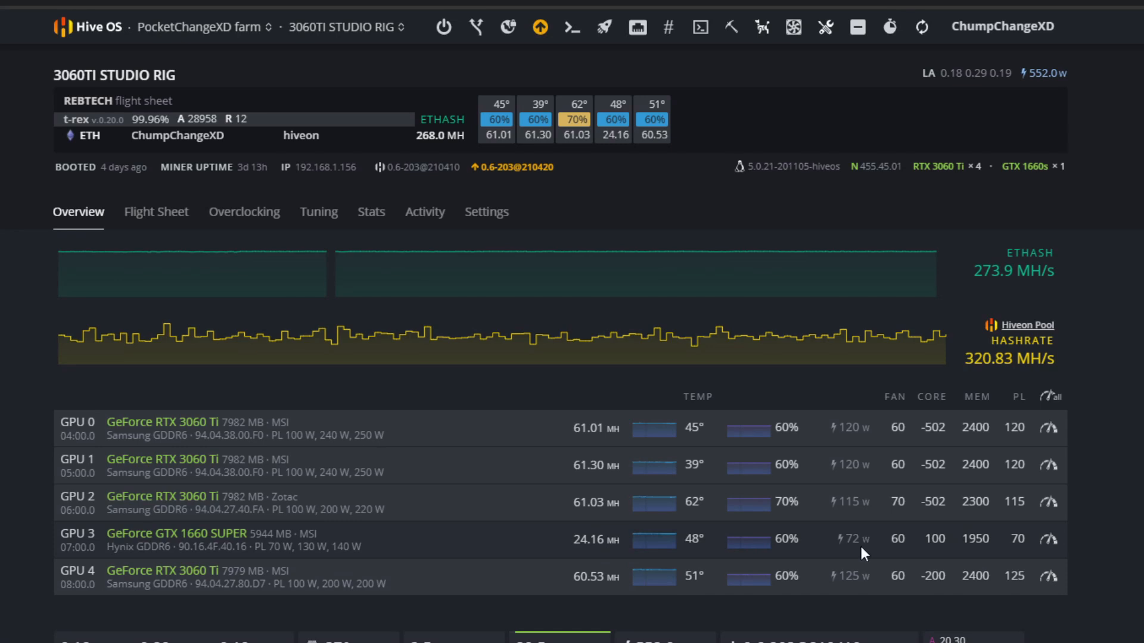
mouse_move(679, 548)
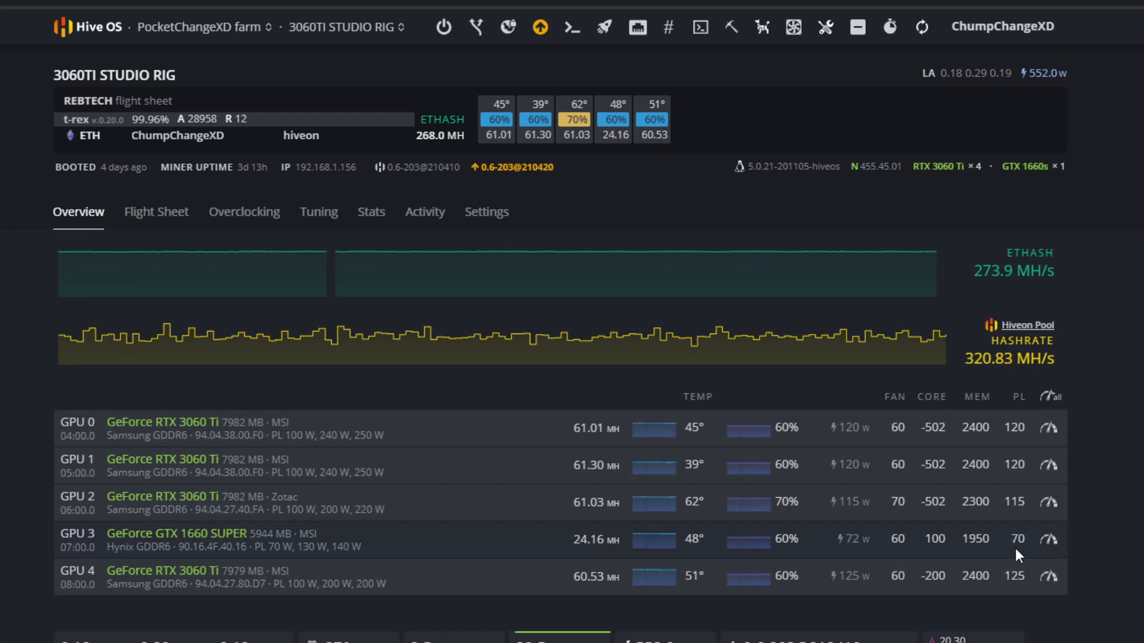
mouse_move(598, 560)
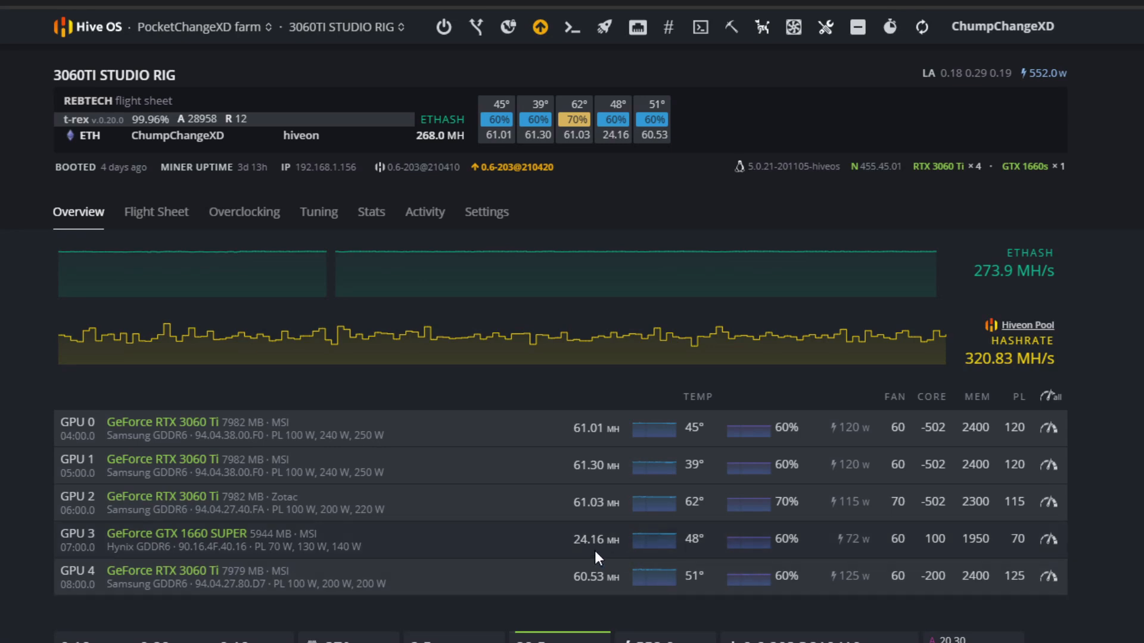
mouse_move(638, 542)
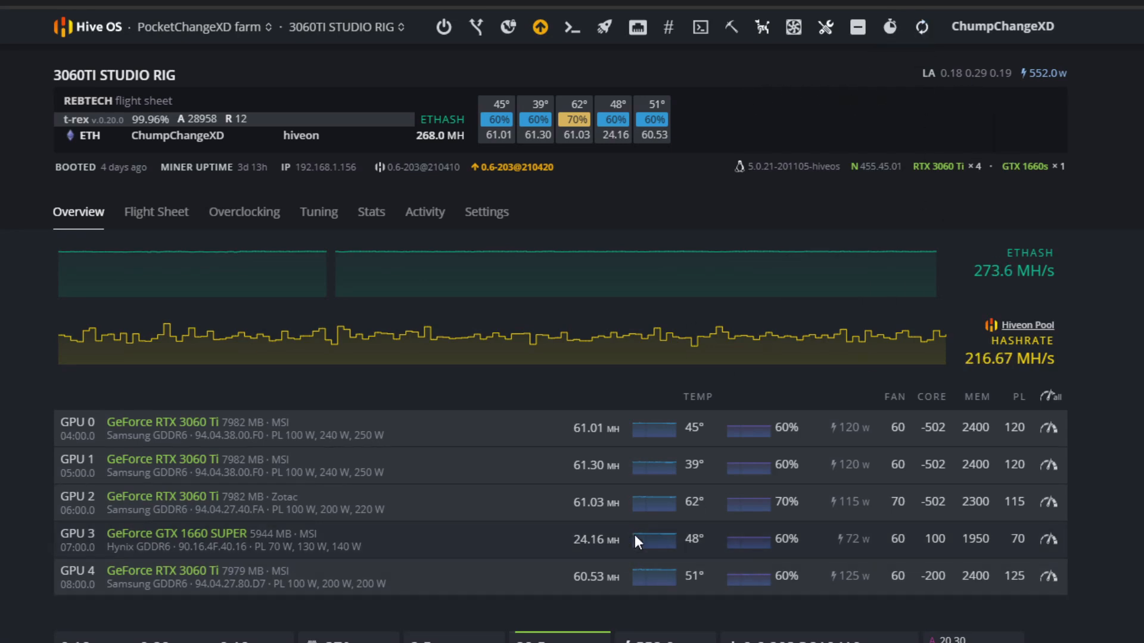
mouse_move(1106, 525)
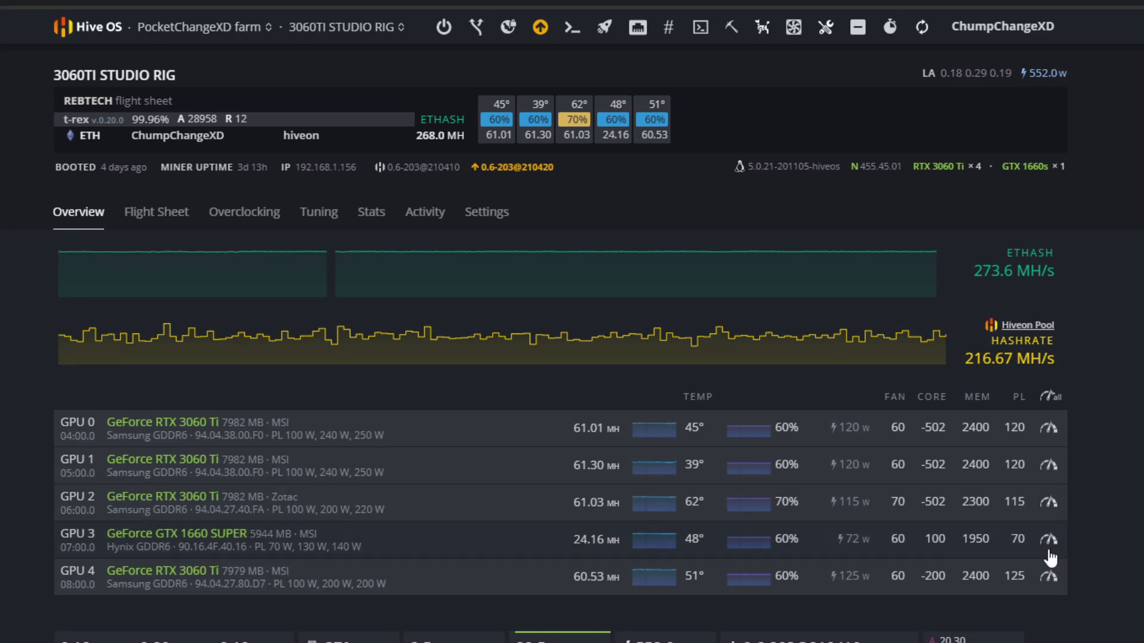
mouse_move(1058, 550)
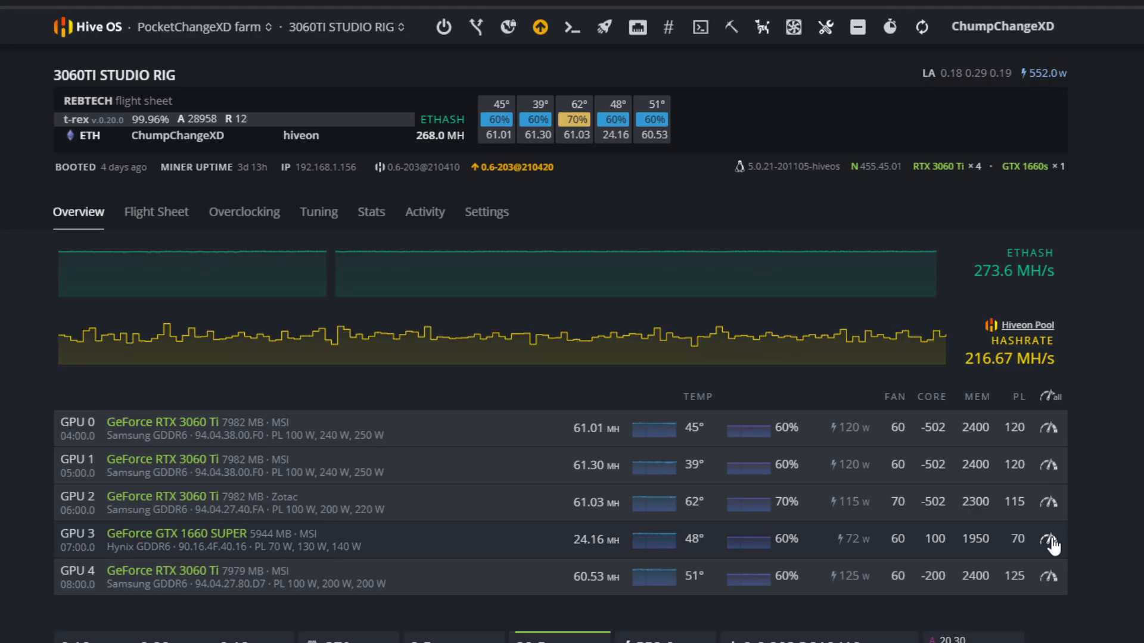
Set GPU 3 (GTX 1660 SUPER) core clock offset and memory clock to -1004 and apply
click(1051, 539)
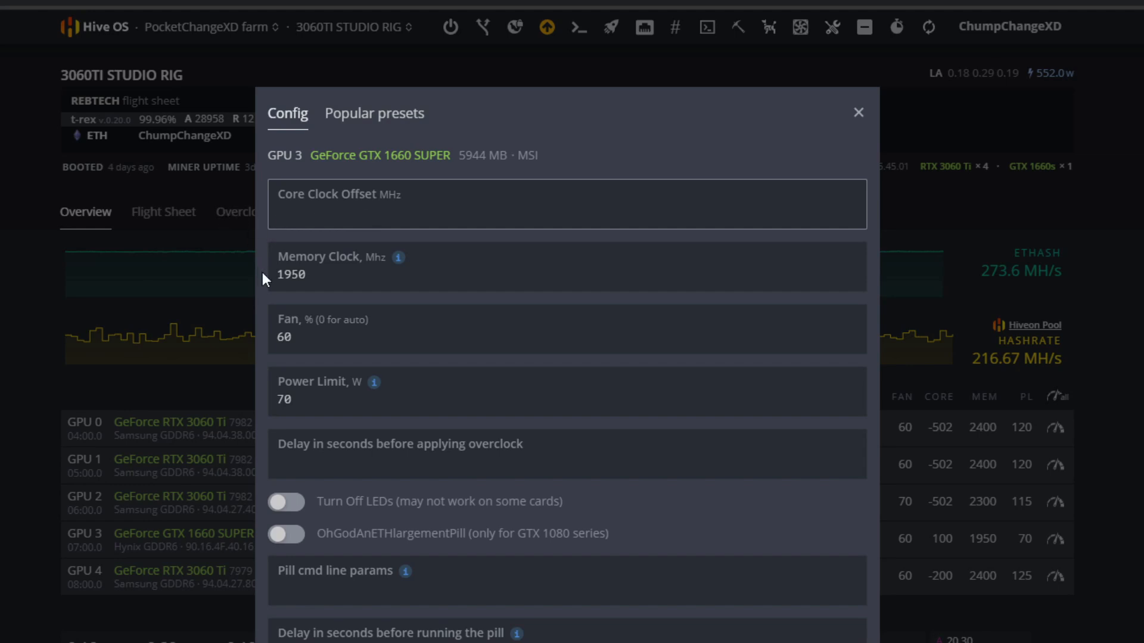
text(-1004)
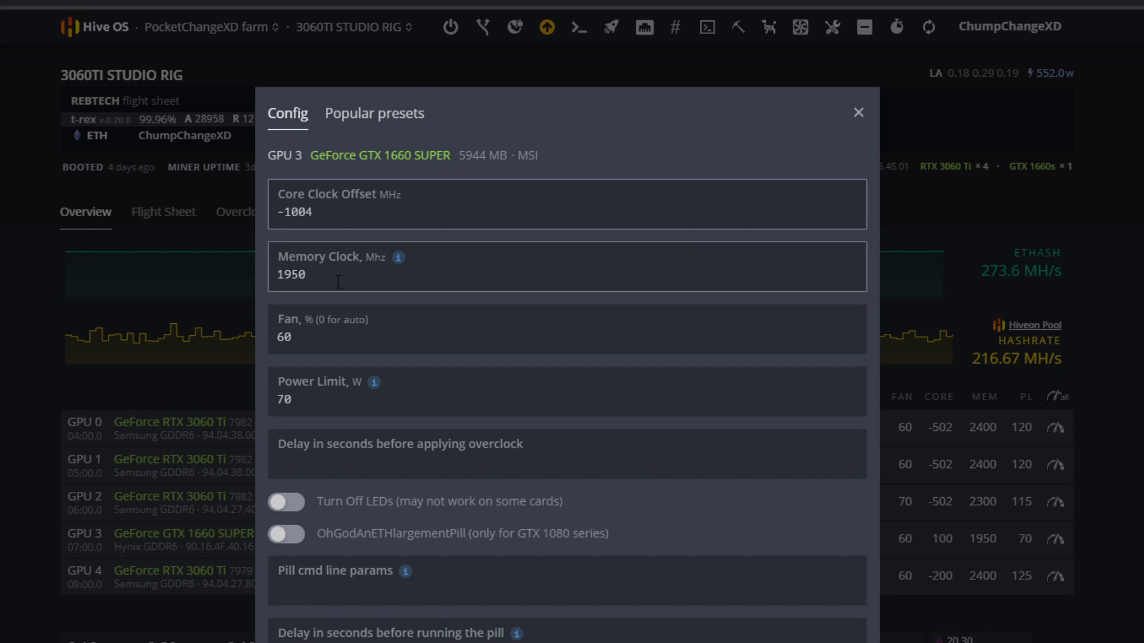
mouse_move(346, 336)
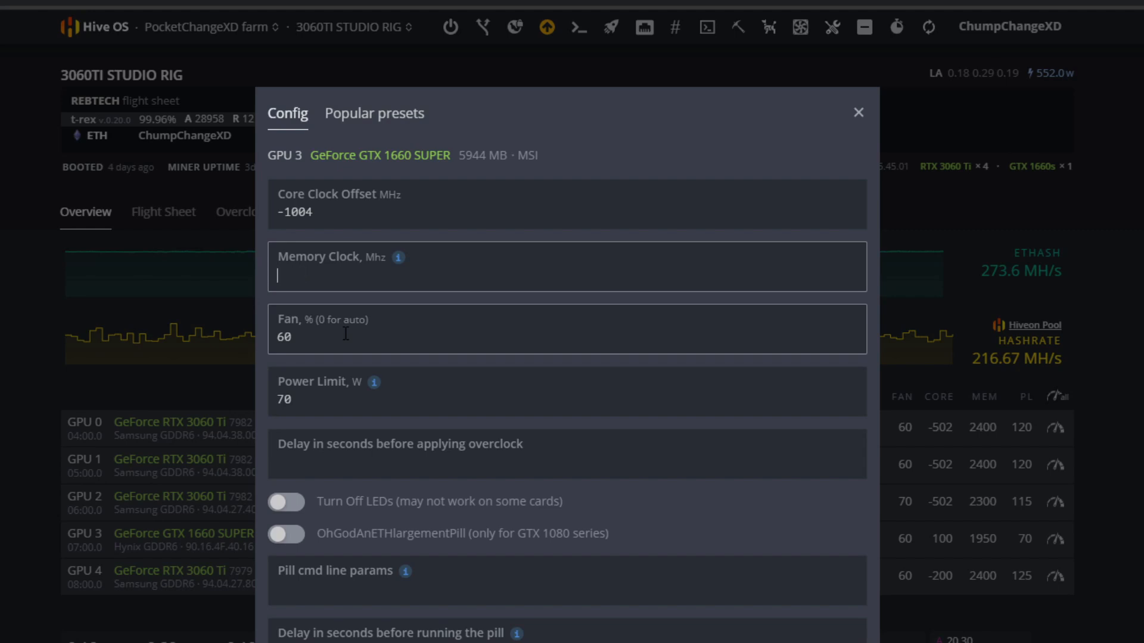
text(-1004)
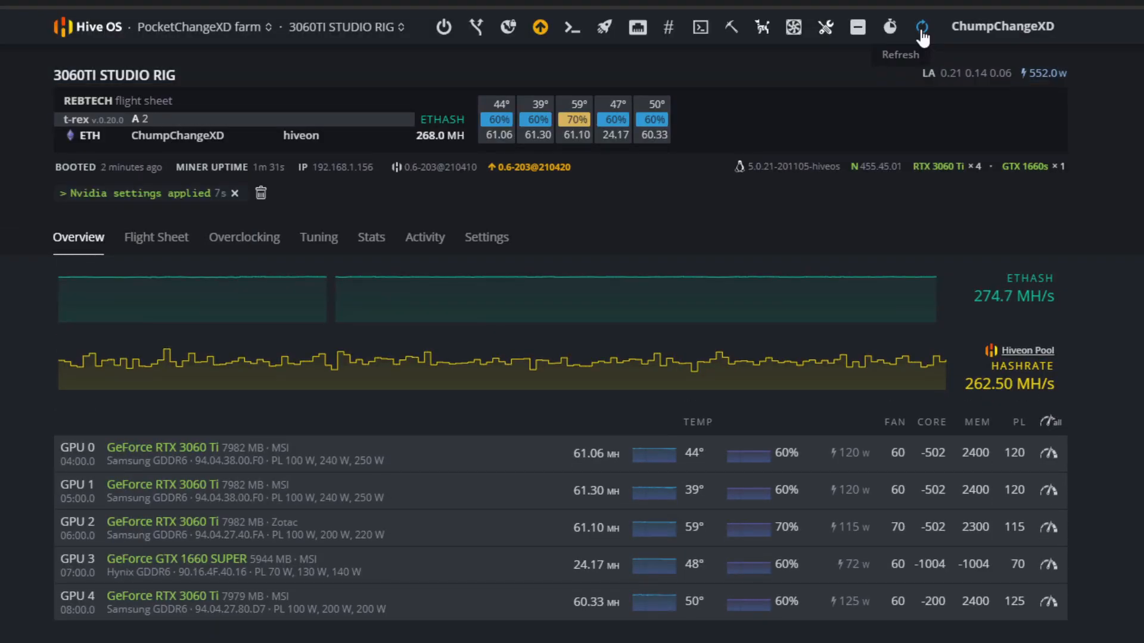
Reboot the 3060TI Studio Rig from the Power Actions menu
click(443, 26)
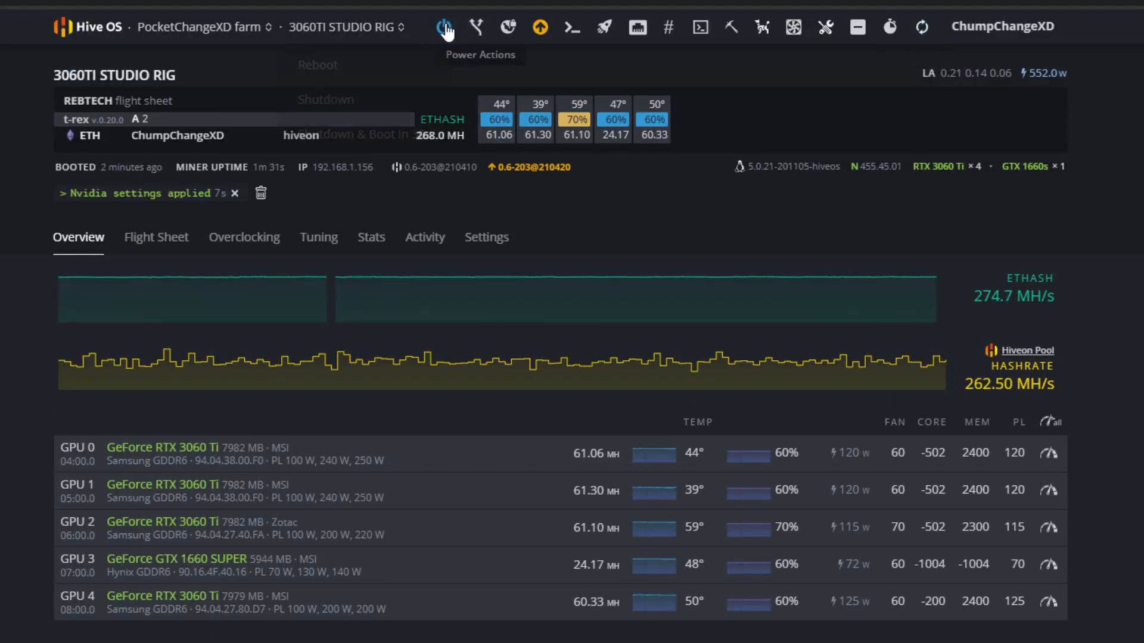
click(317, 64)
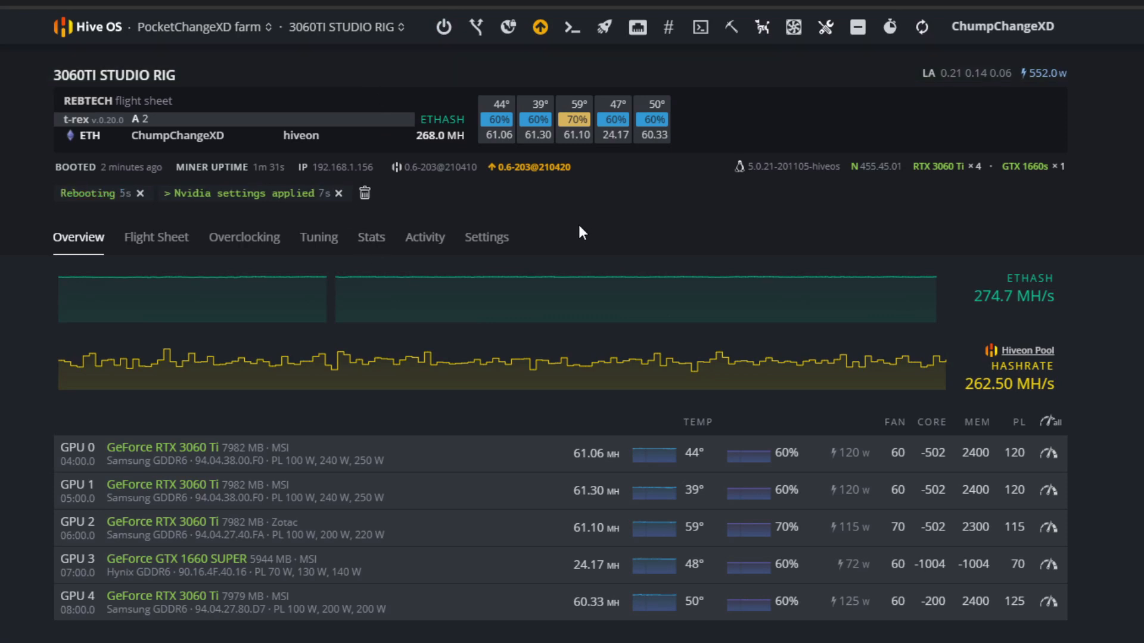
mouse_move(570, 250)
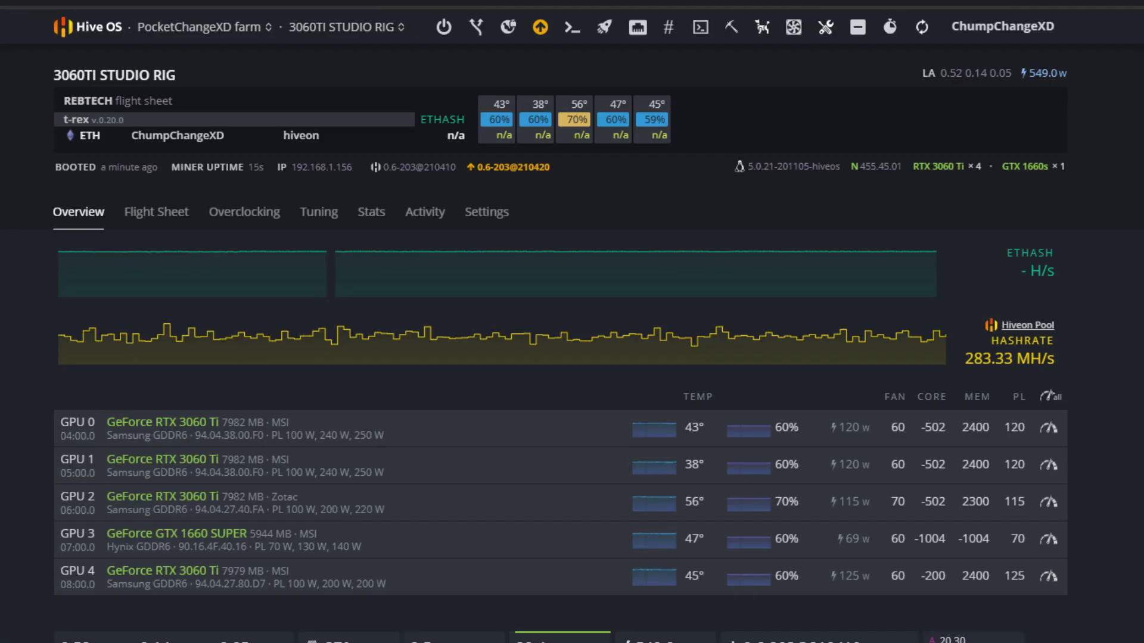
mouse_move(920, 28)
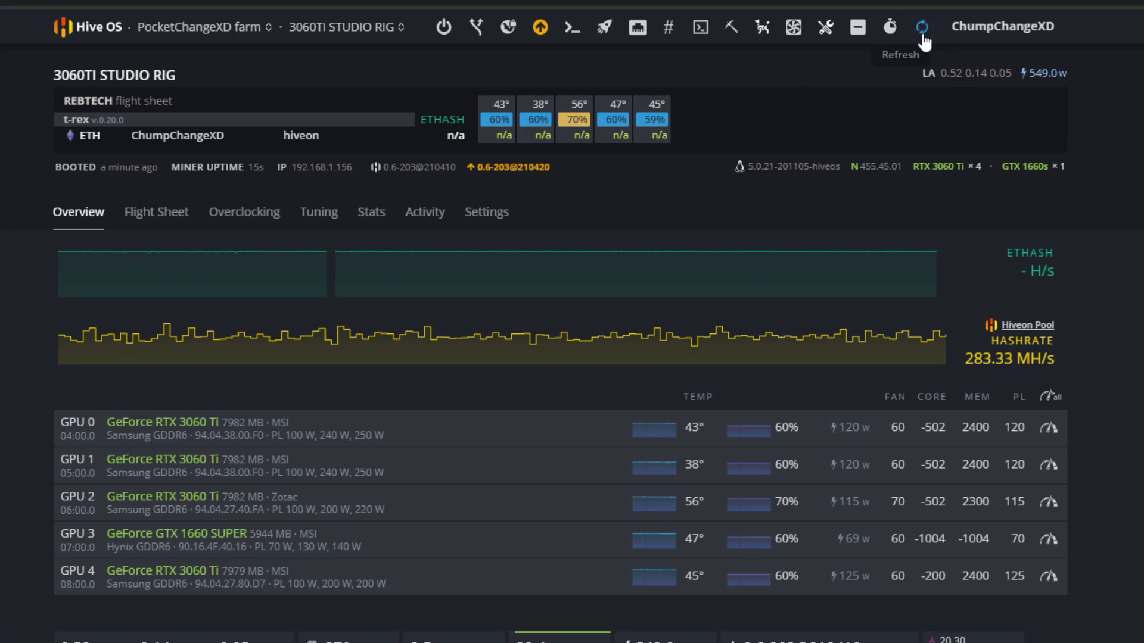
Refresh the rig stats to confirm GPU 3 hashing at 31.81 MH
click(920, 28)
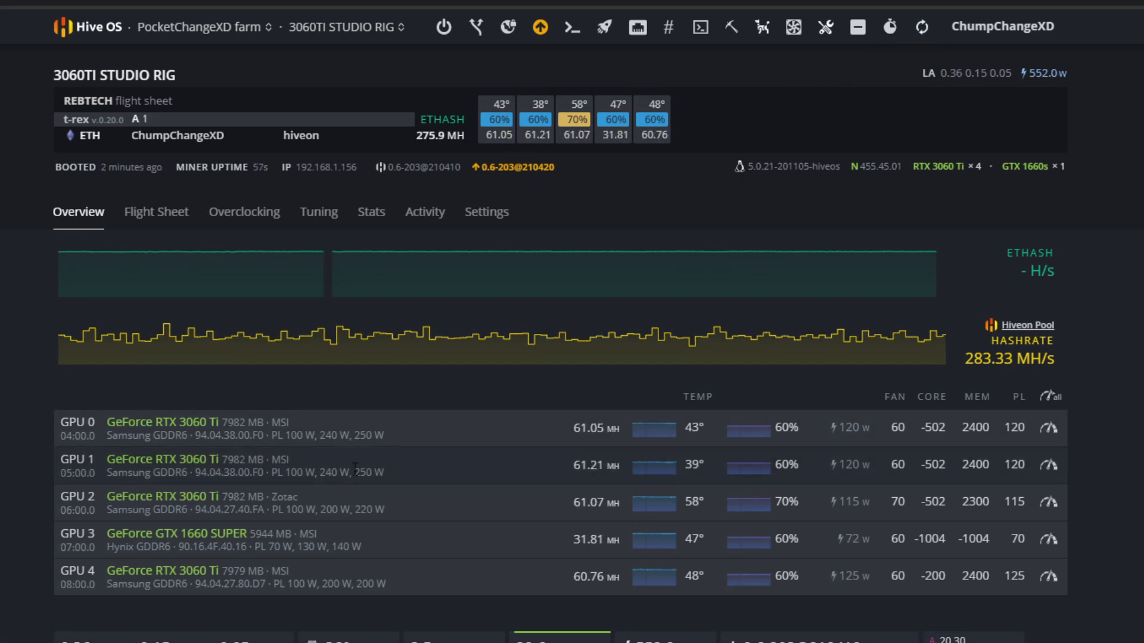
mouse_move(591, 561)
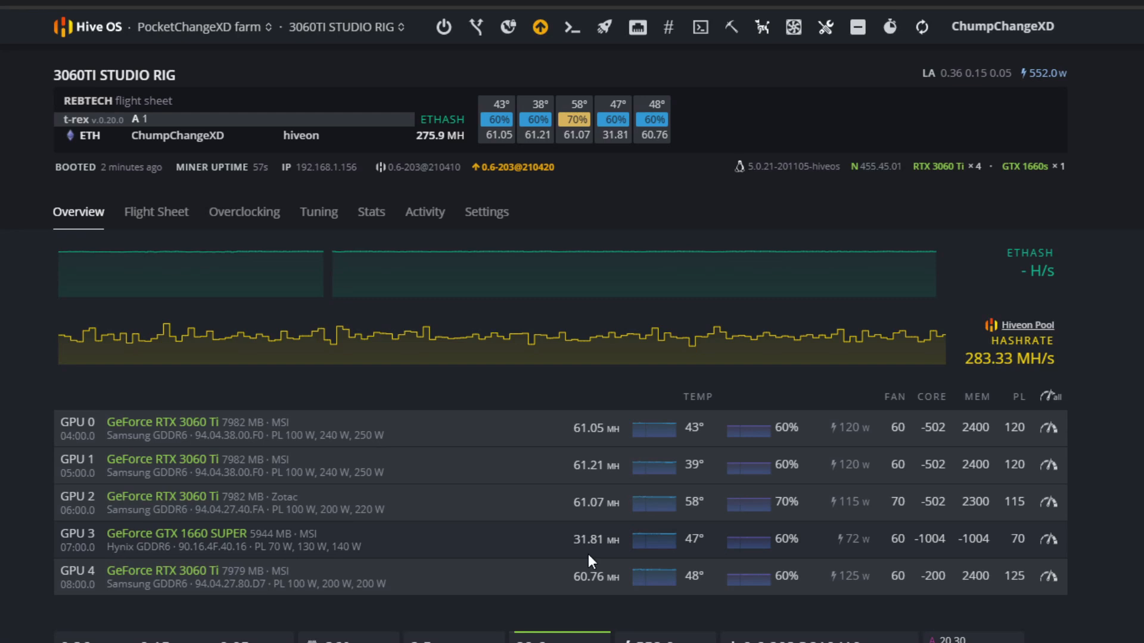
mouse_move(602, 568)
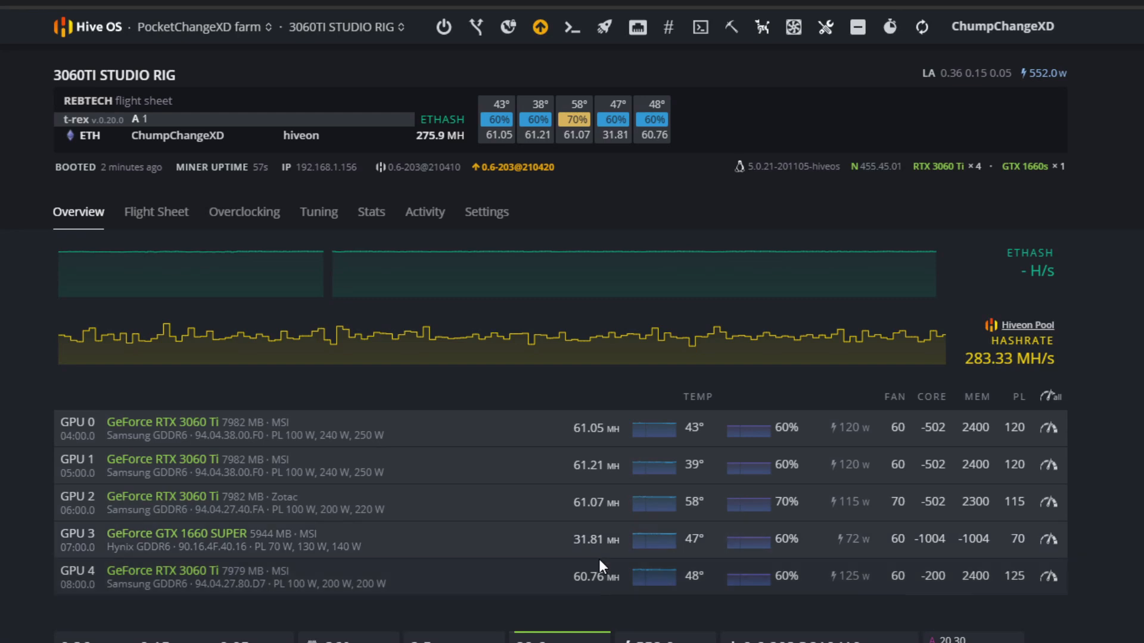
mouse_move(975, 547)
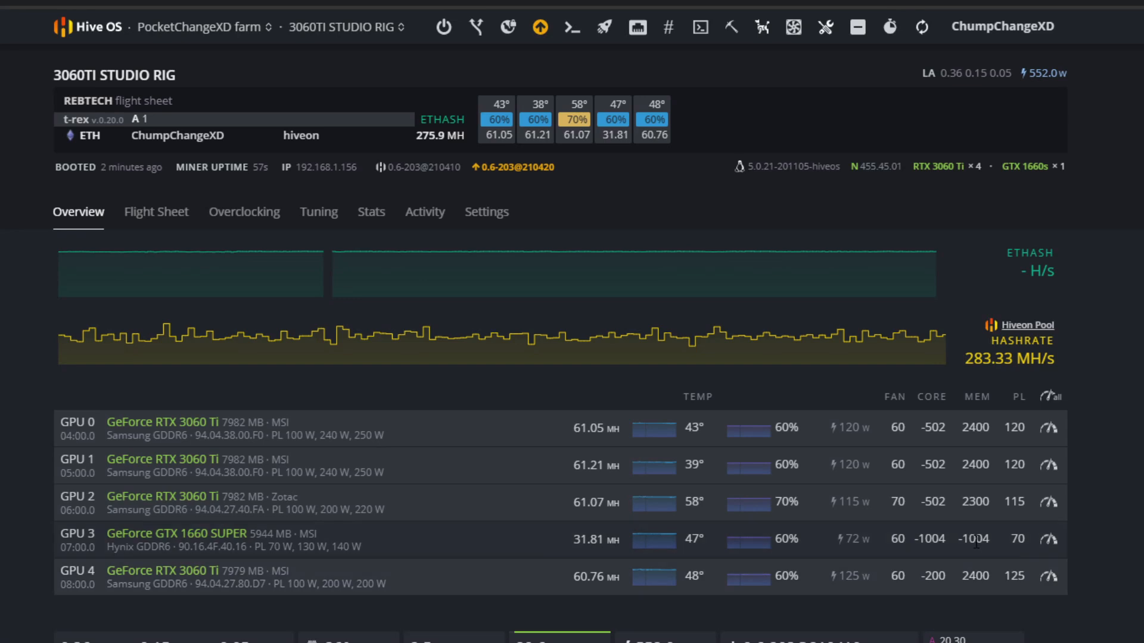
mouse_move(923, 568)
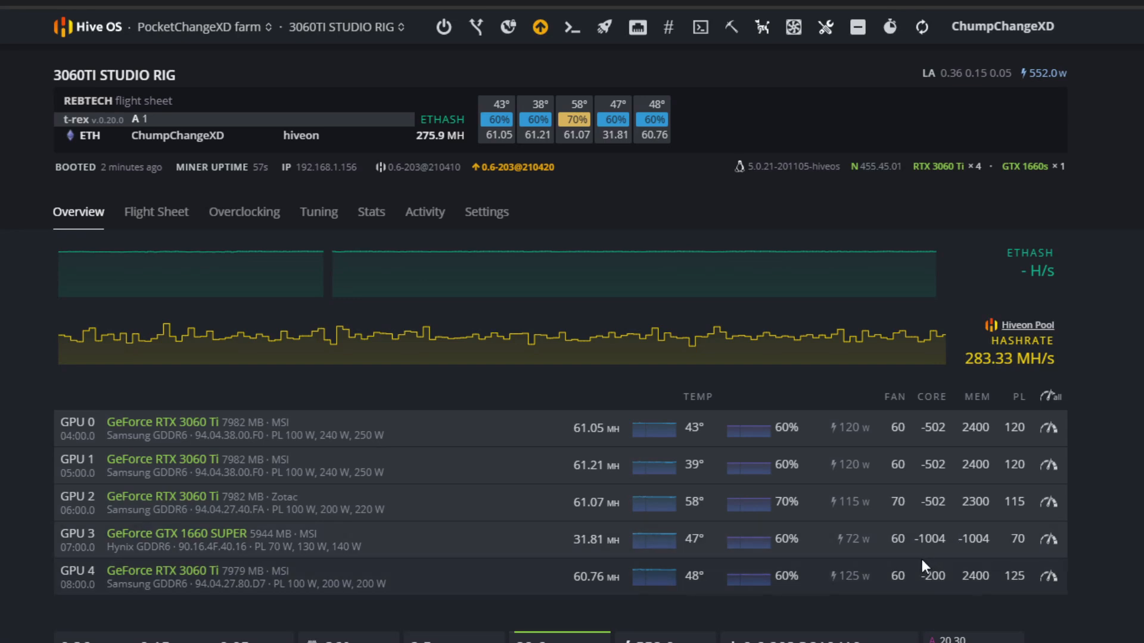
mouse_move(939, 573)
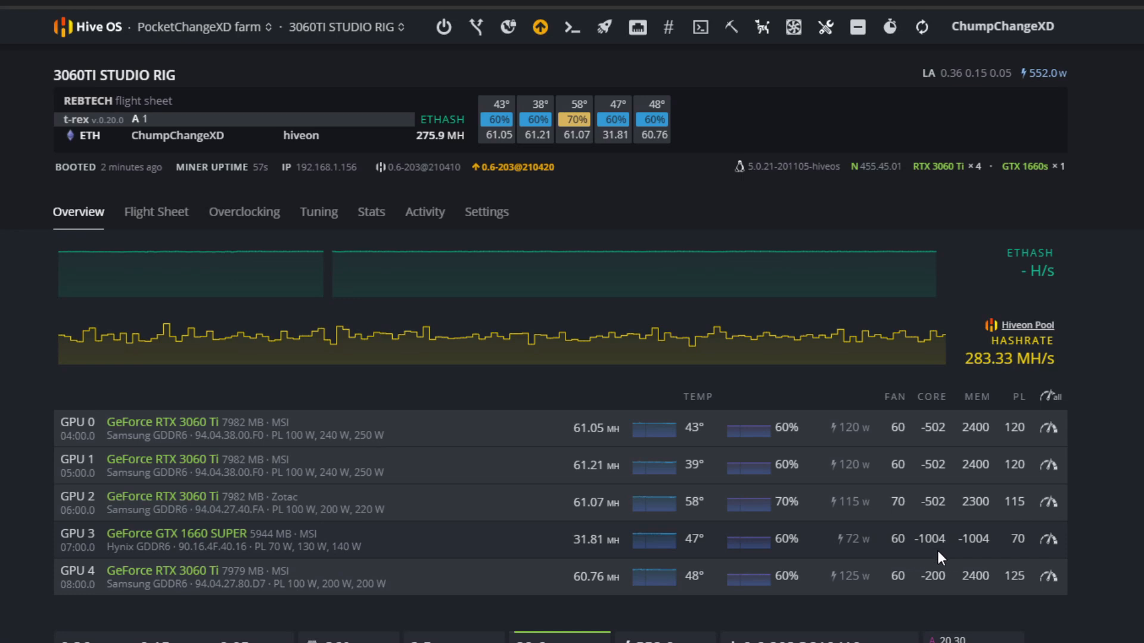
mouse_move(543, 606)
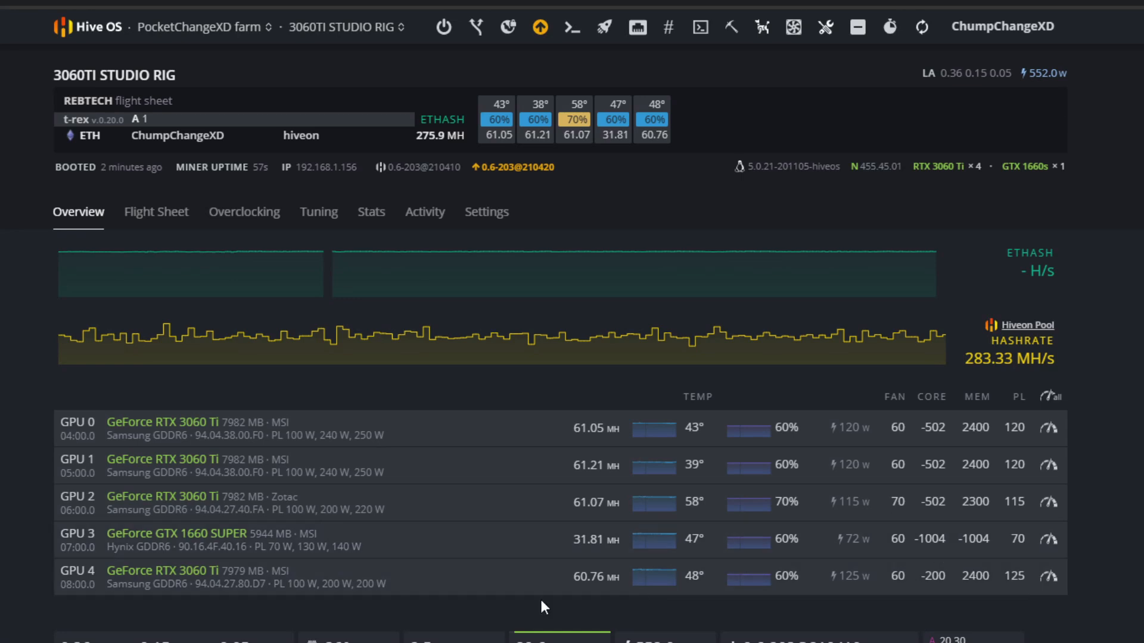
mouse_move(111, 582)
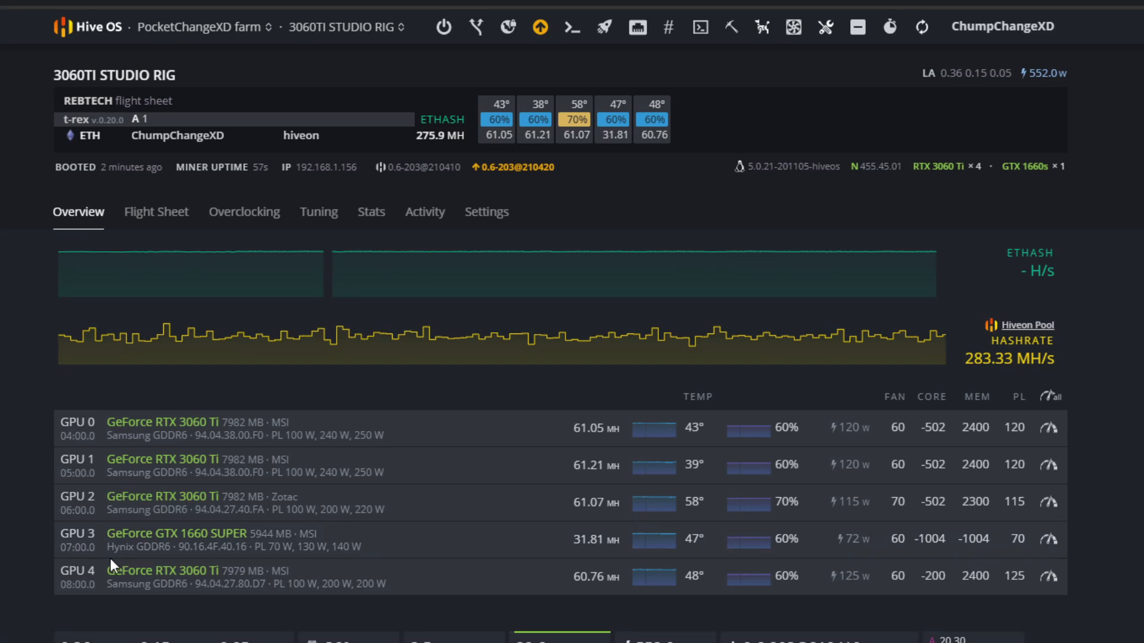
mouse_move(123, 553)
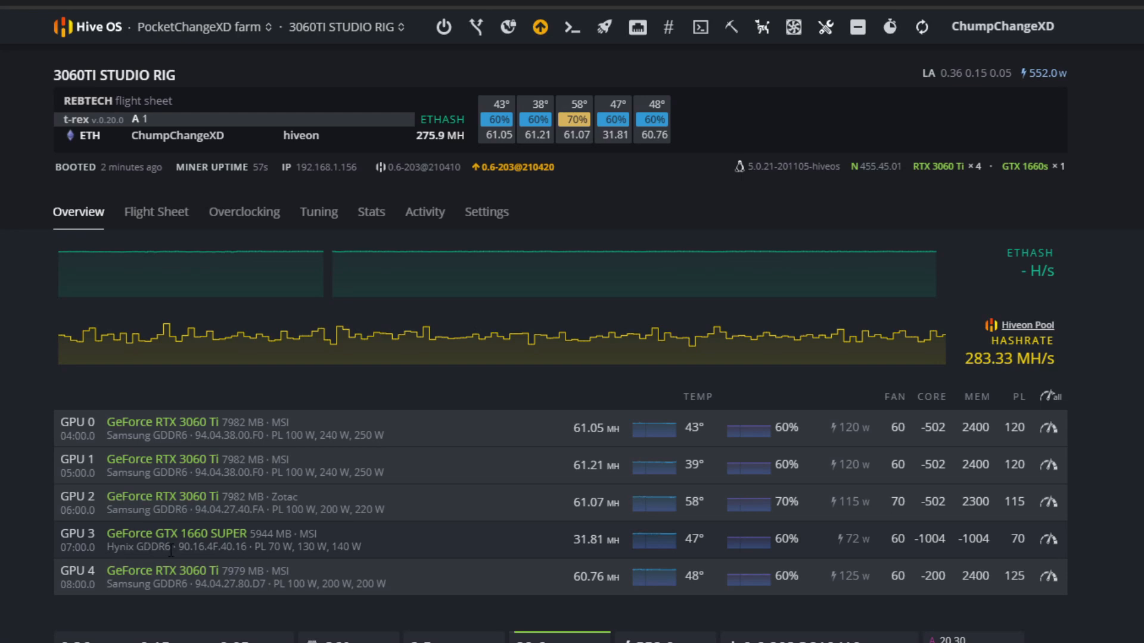
mouse_move(58, 568)
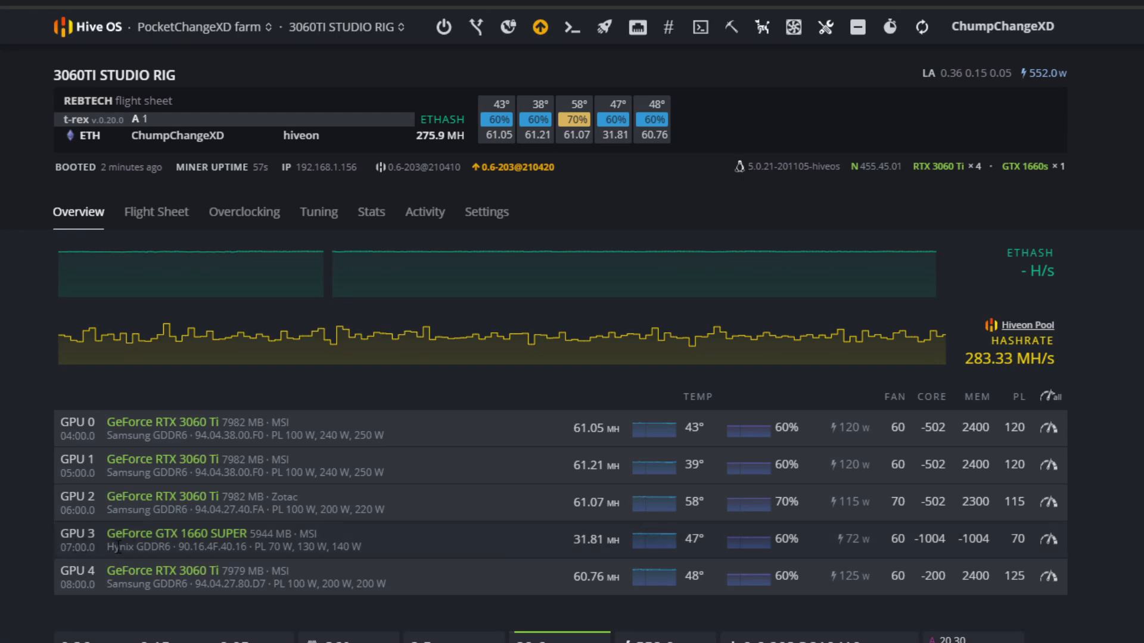
mouse_move(544, 544)
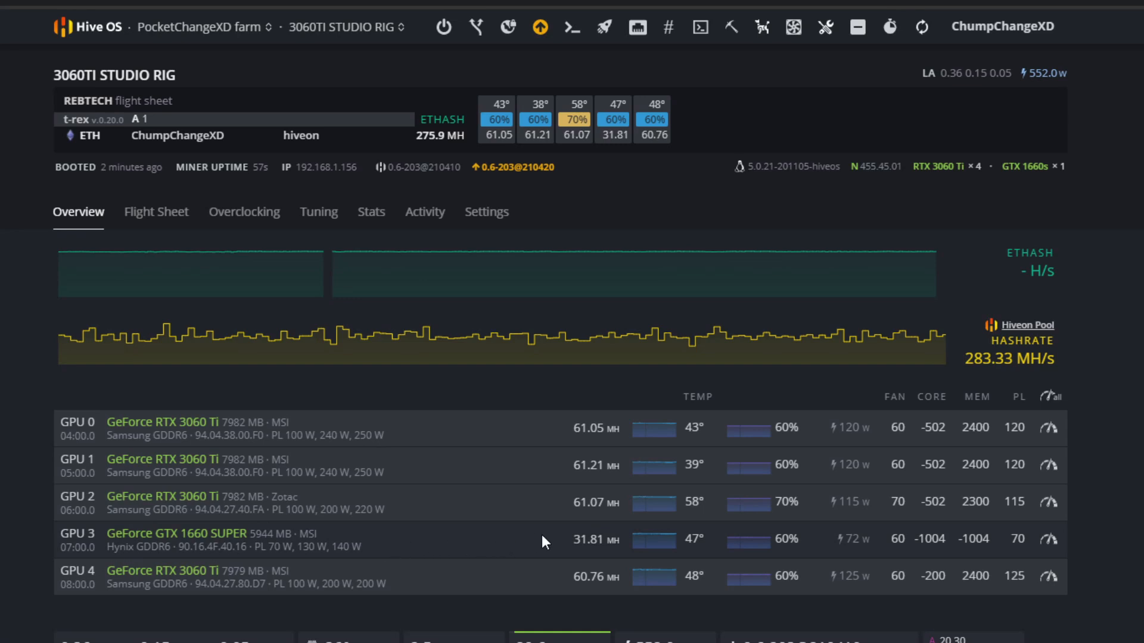
mouse_move(517, 557)
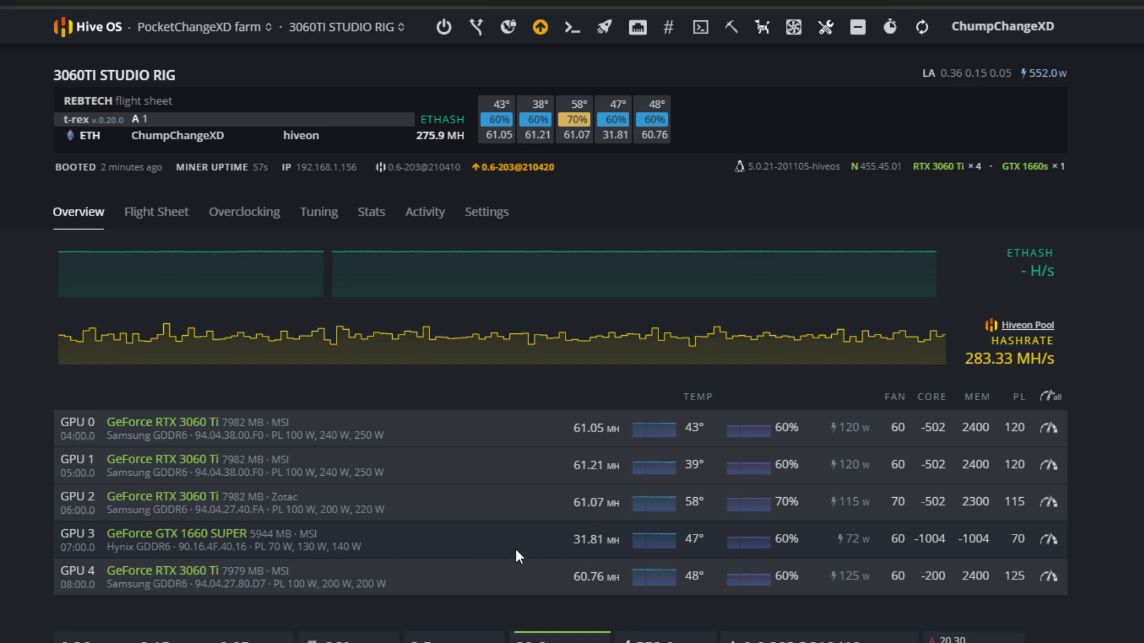
mouse_move(5, 584)
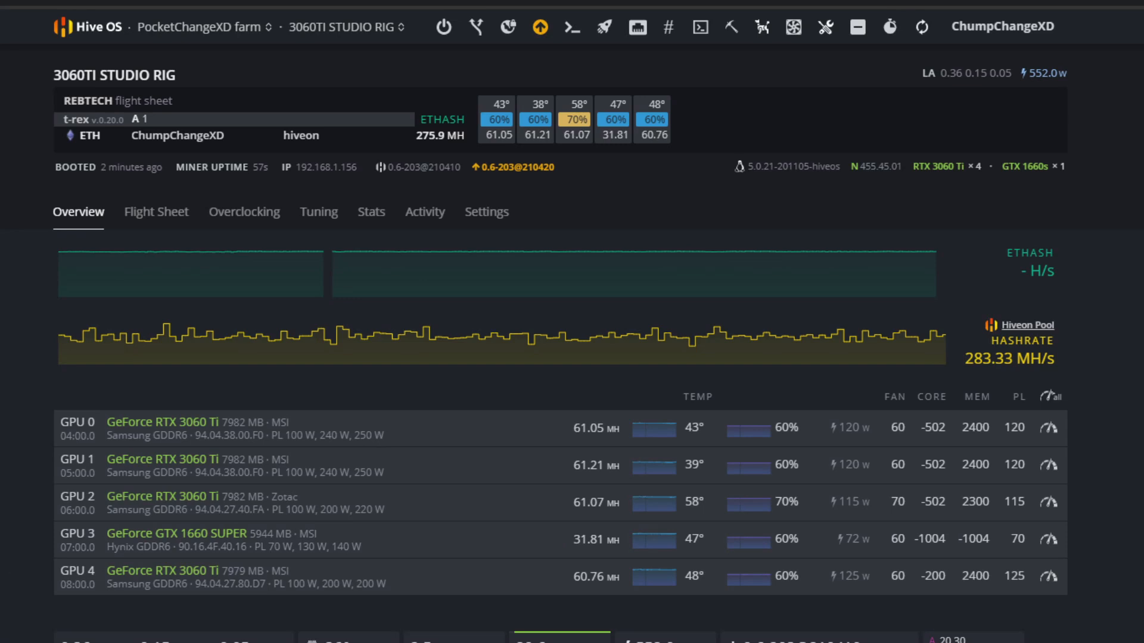
mouse_move(4, 581)
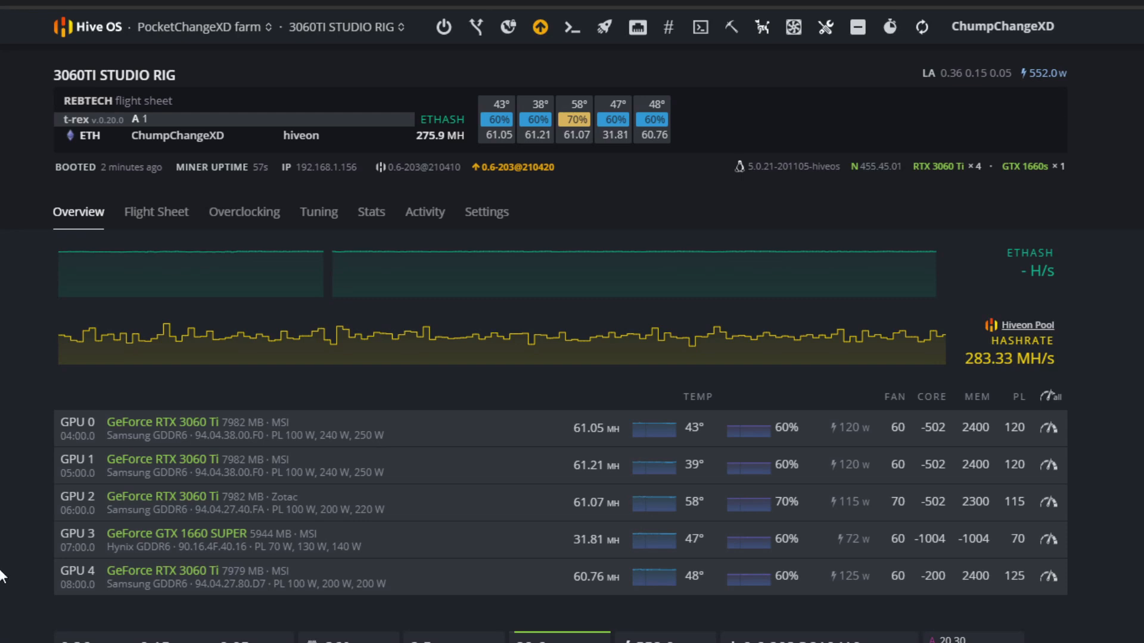
mouse_move(19, 586)
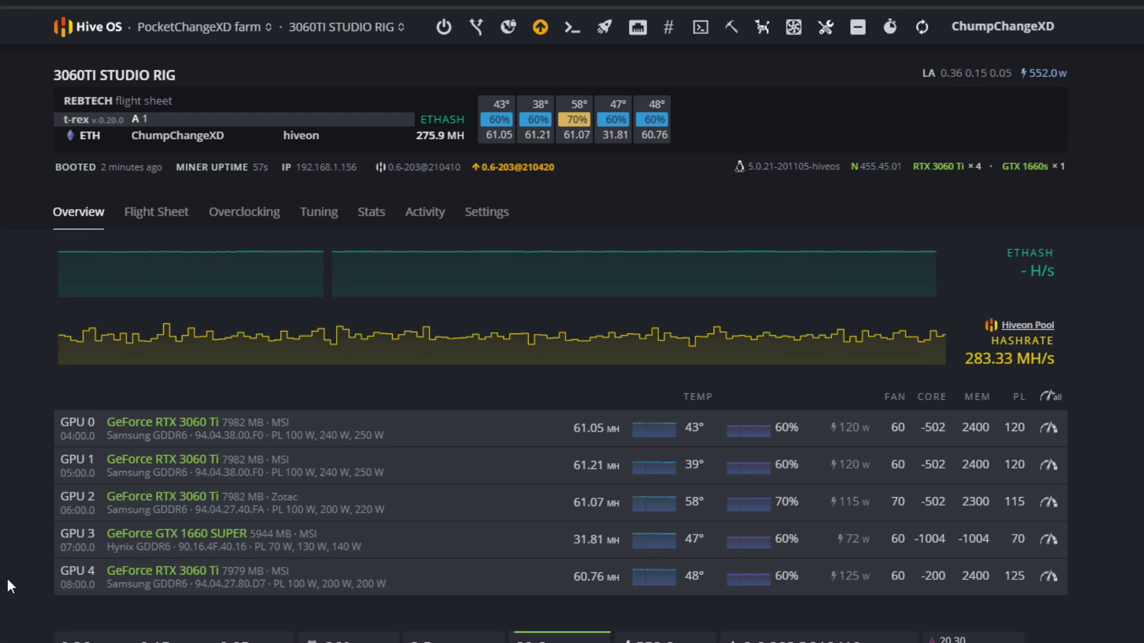